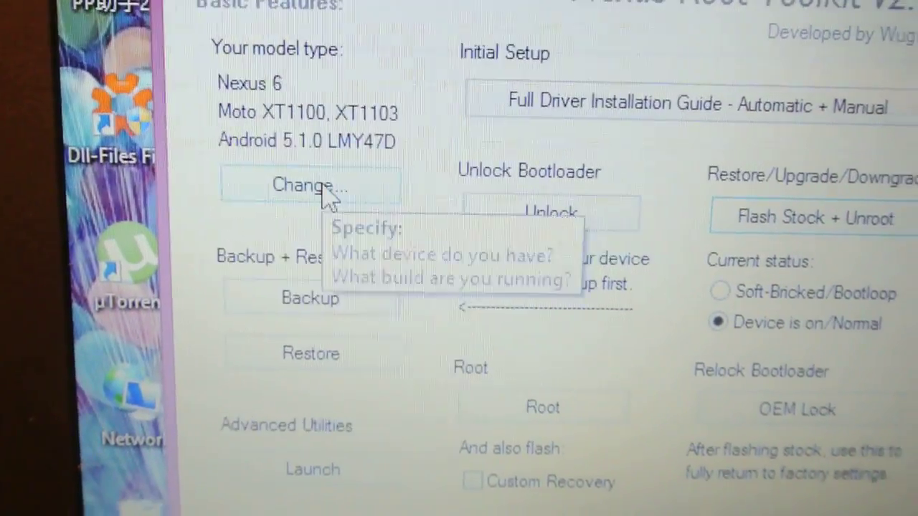
Select the device model, then launch Flash Stock + Unroot to bring up the wipe warning
left_click(309, 185)
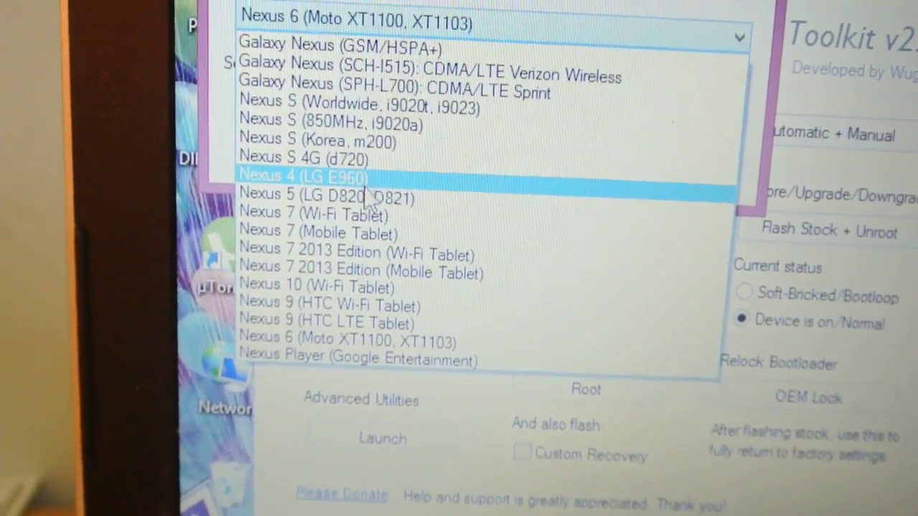
left_click(324, 197)
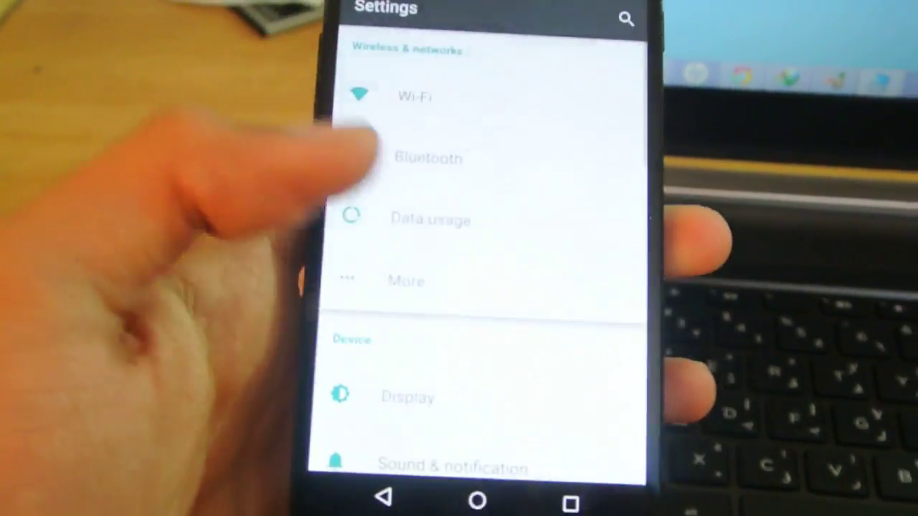
scroll("down", 3)
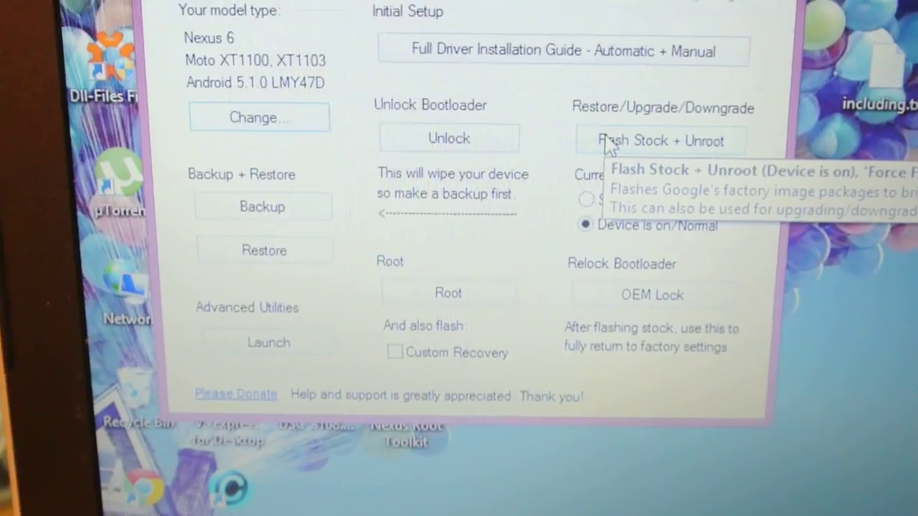
left_click(659, 141)
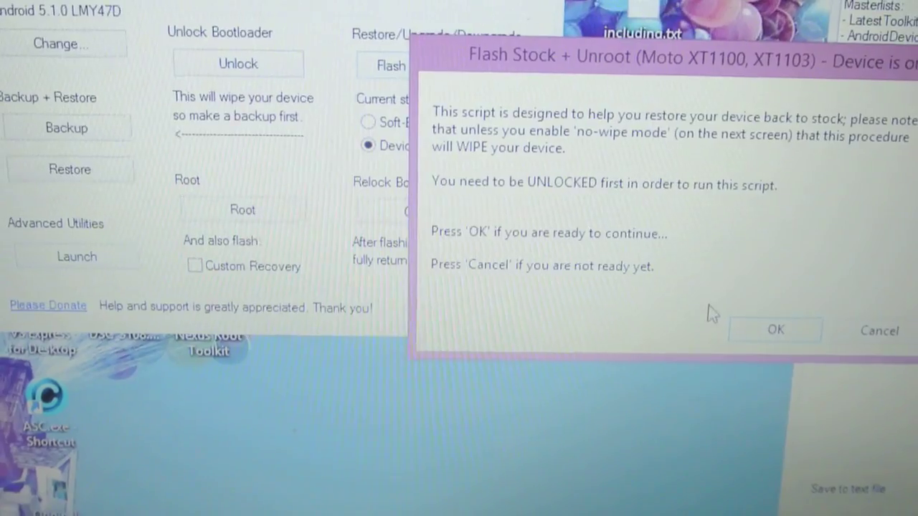
Accept the wipe warning and choose a listed SHAMU factory image instead of browsing
left_click(774, 329)
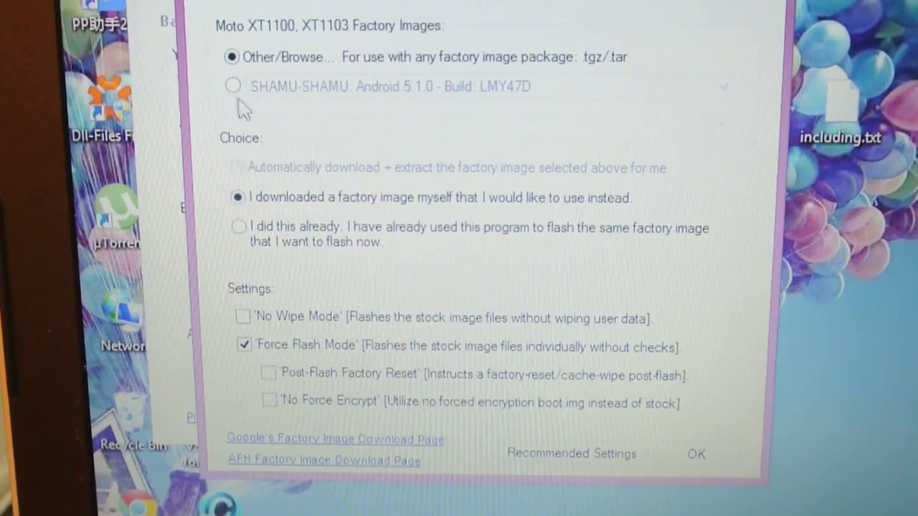
left_click(233, 85)
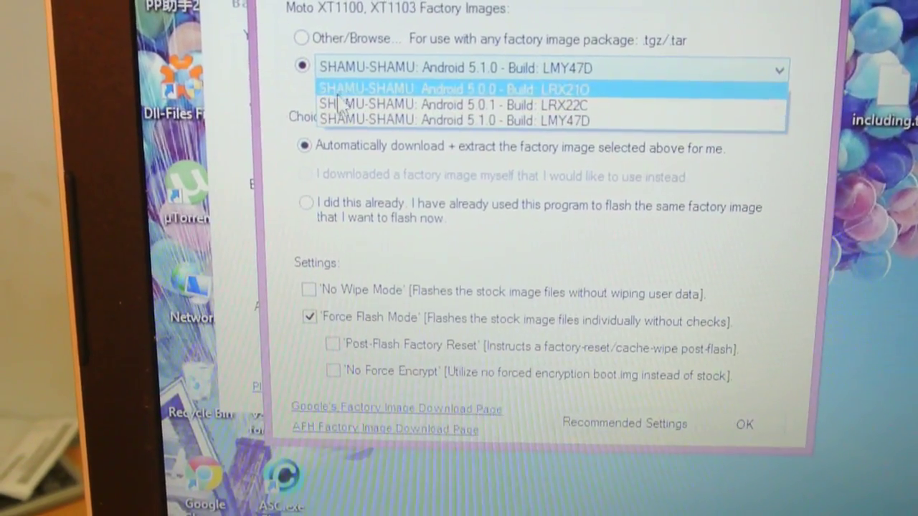
Target SHAMU Android 5.0.1 build LRX22C and enable No Wipe Mode to keep user data
left_click(450, 105)
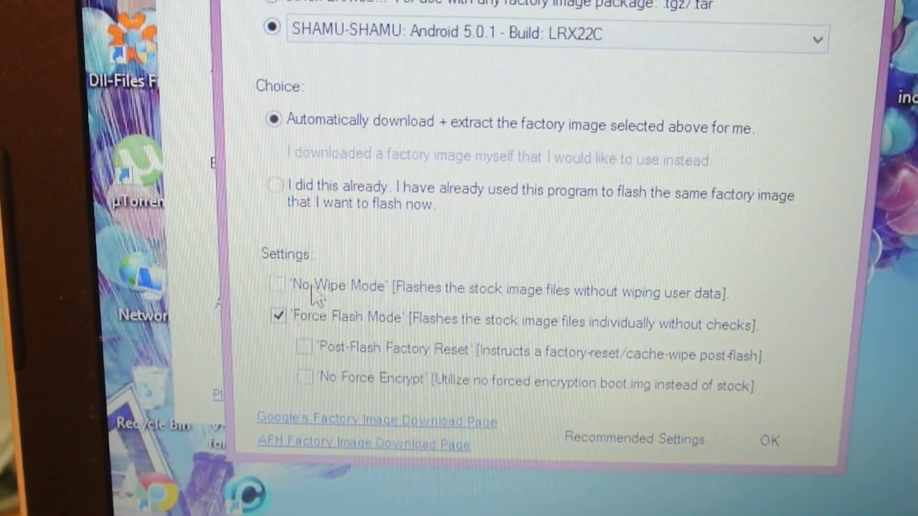
left_click(277, 287)
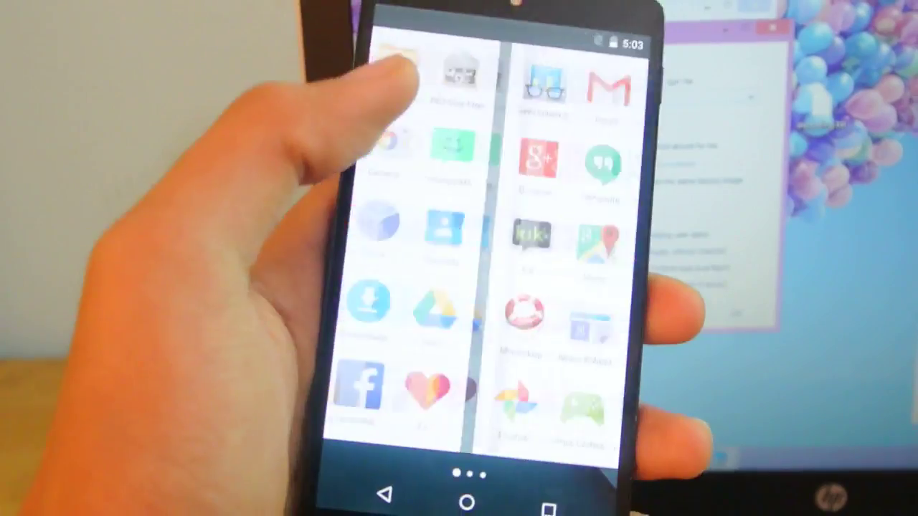
Scroll the phone's app drawer to another page to confirm installed apps remain
scroll("down", 3)
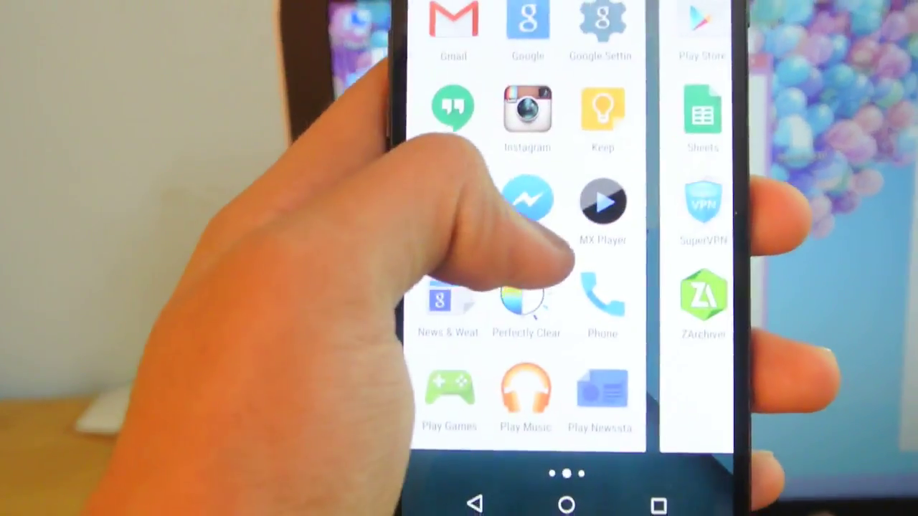